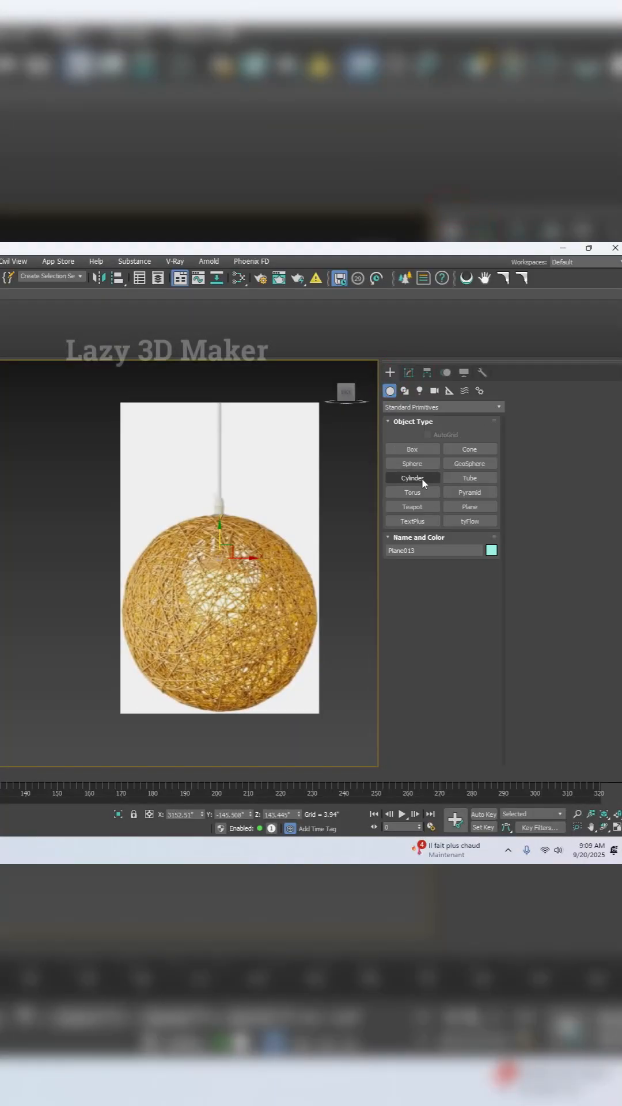
# Create a sphere matching the reference yarn ball and bring up its modification settings
pyautogui.click(412, 463)
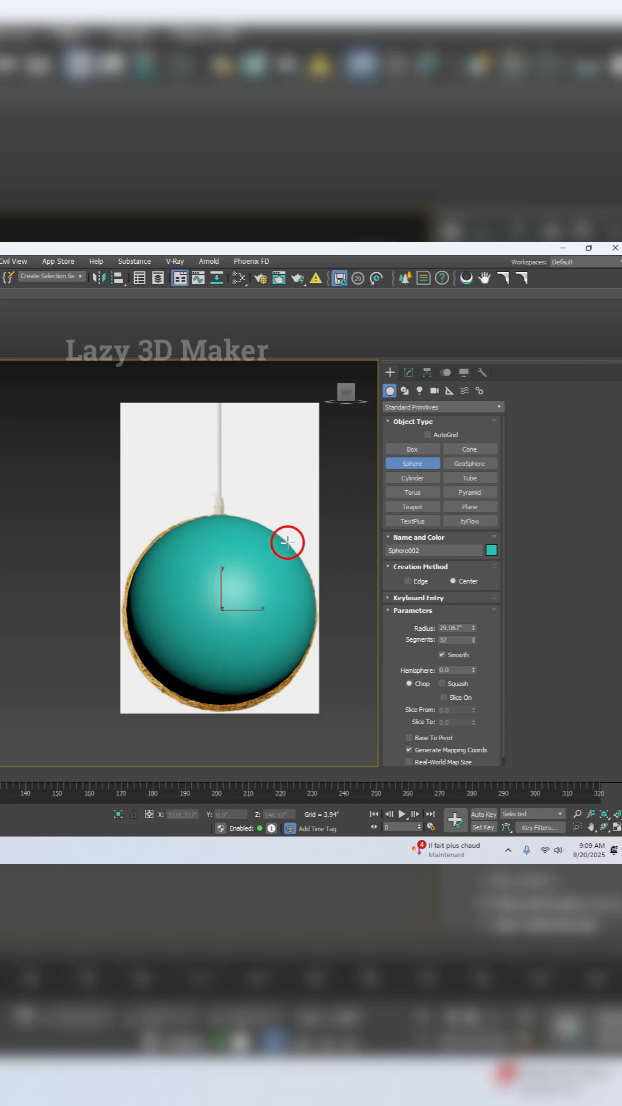
pyautogui.click(405, 372)
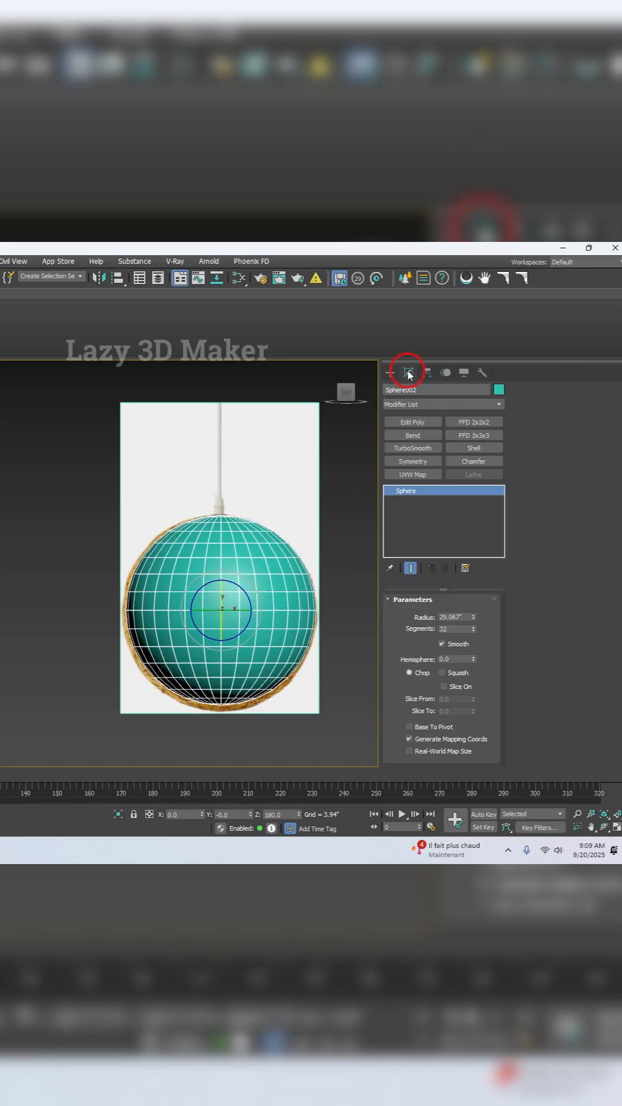
pyautogui.click(407, 371)
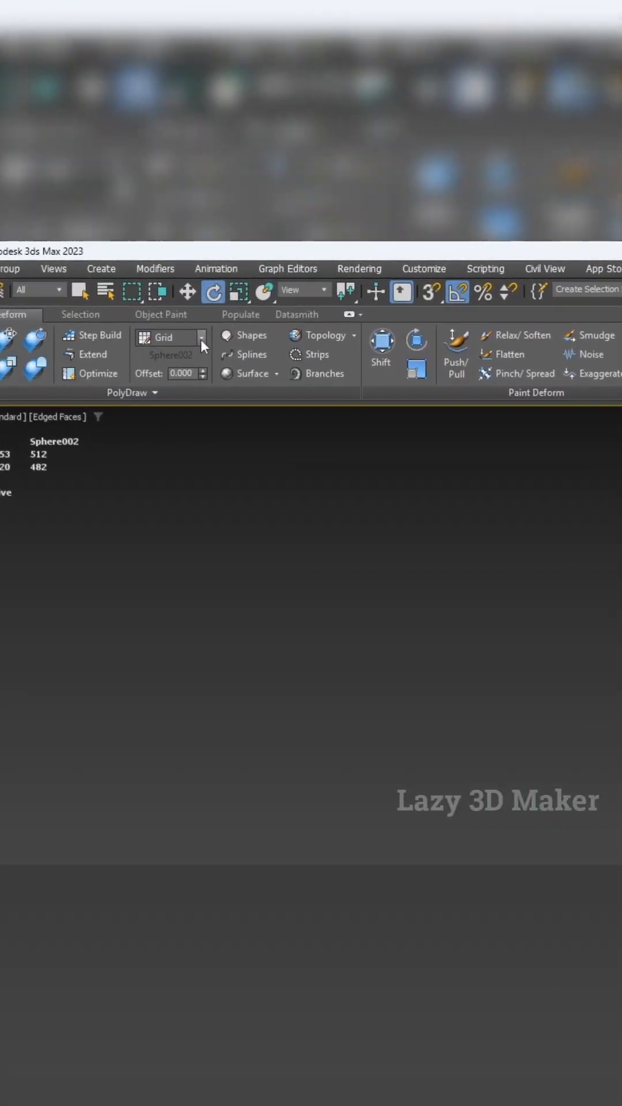
# Set PolyDraw's Draw On option to Surface so strokes land on the sphere
pyautogui.click(200, 337)
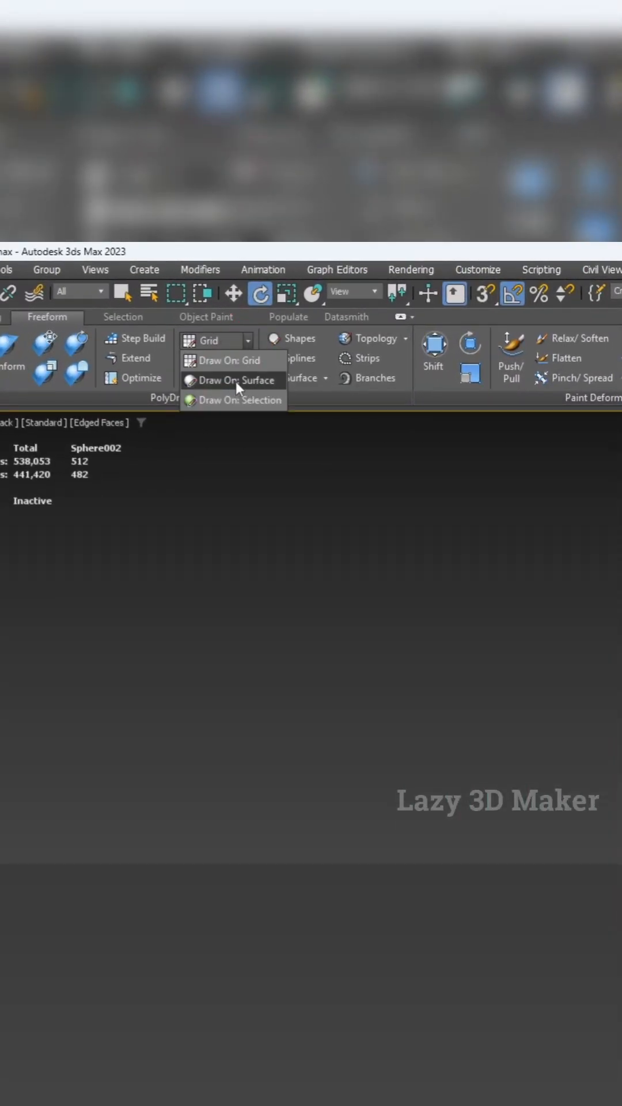
pyautogui.click(239, 380)
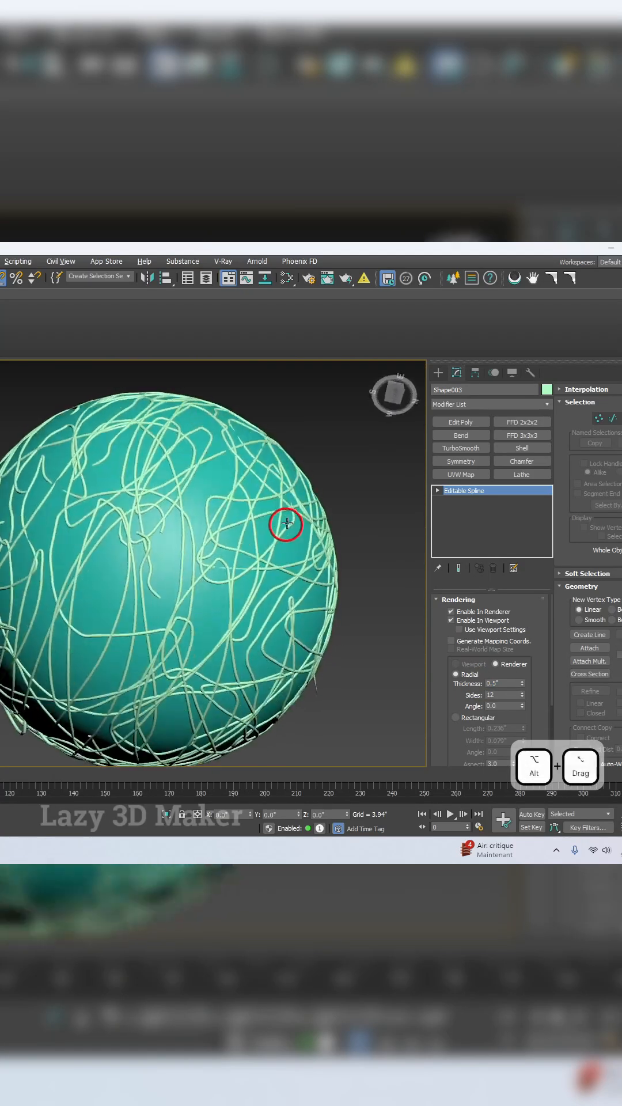
# Toggle edged faces with F4 and center the spline tangle's pivot in the Hierarchy panel
pyautogui.press('f4')
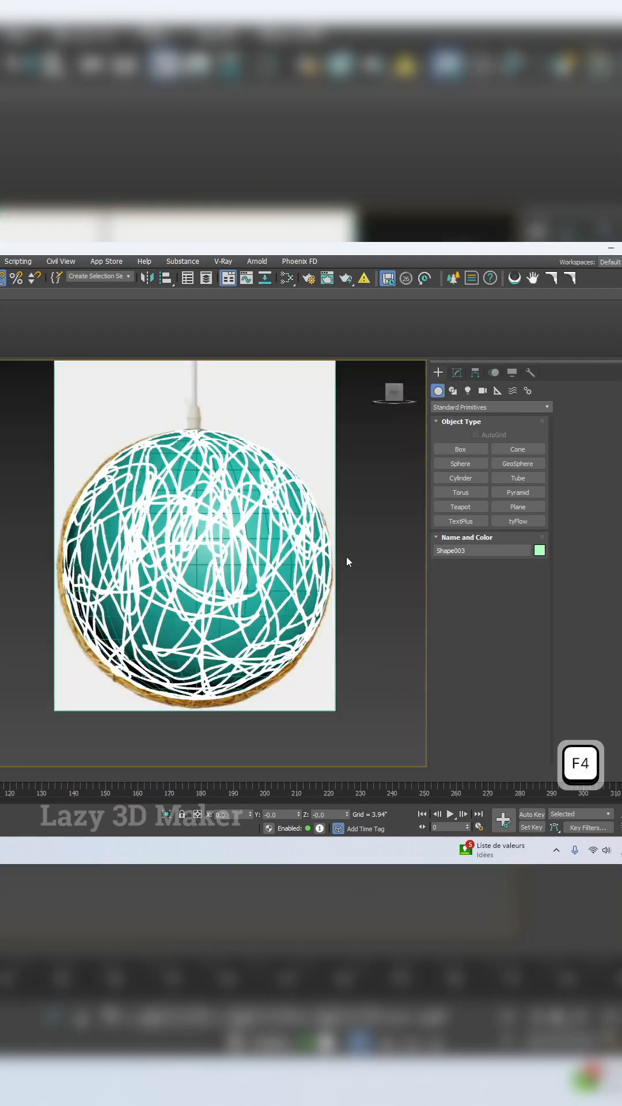
pyautogui.click(476, 373)
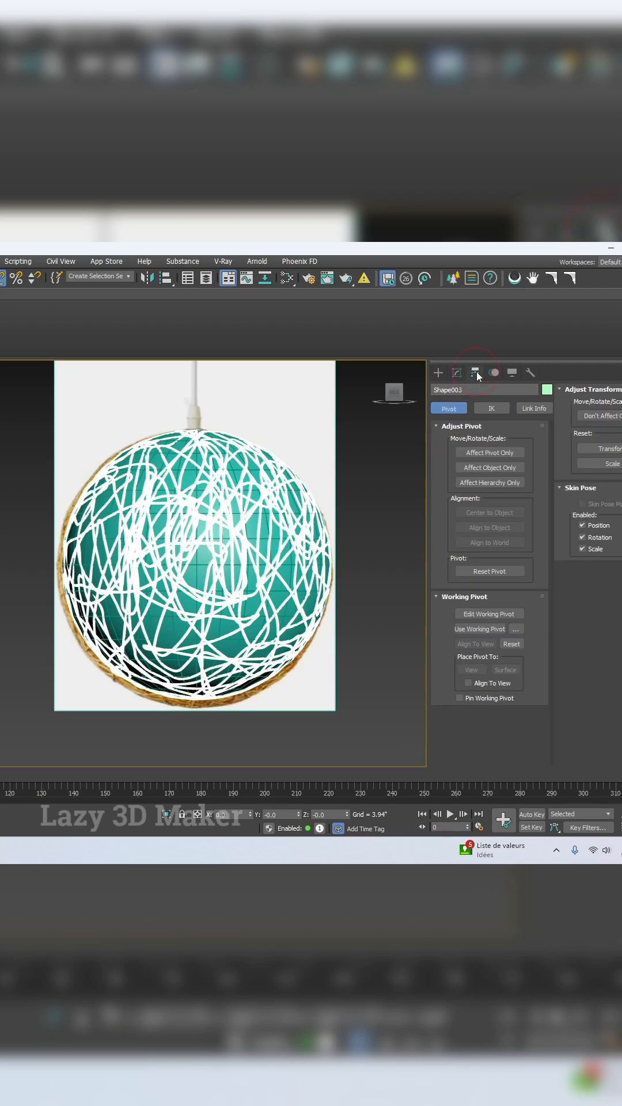
pyautogui.click(490, 452)
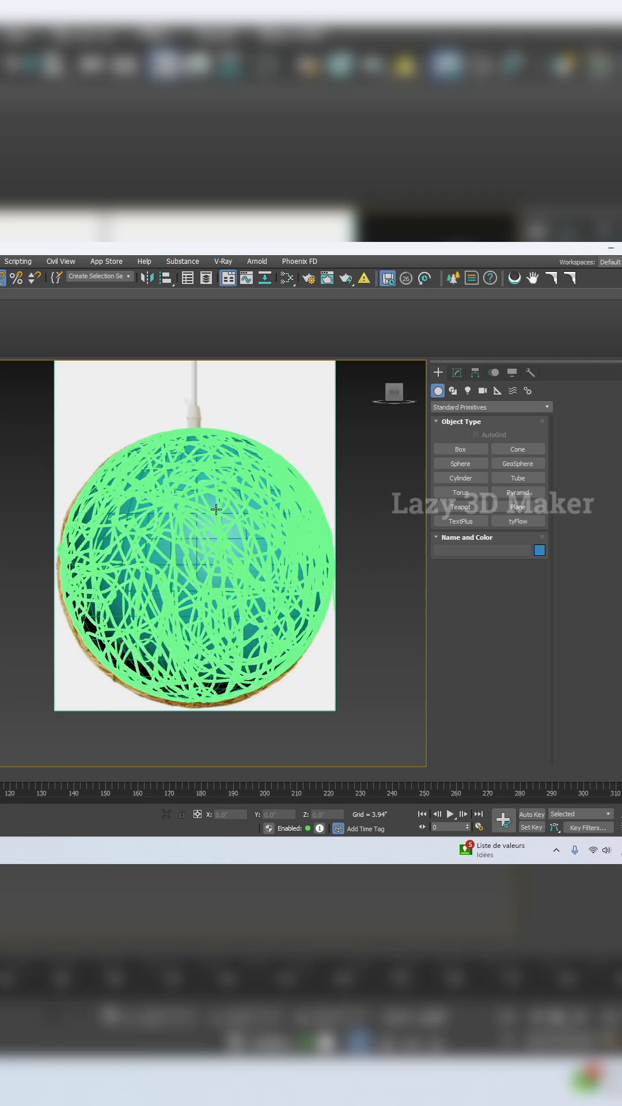
# Shift-rotate the selected spline tangle to add a rotated clone
pyautogui.click(201, 565)
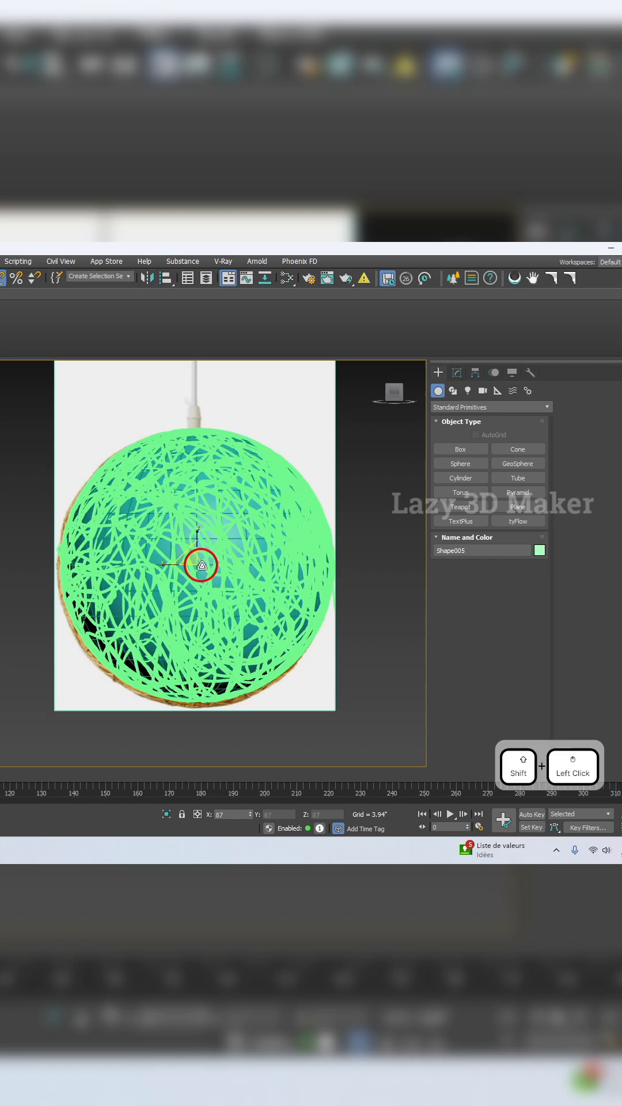
pyautogui.moveTo(201, 565); pyautogui.dragTo(131, 599)
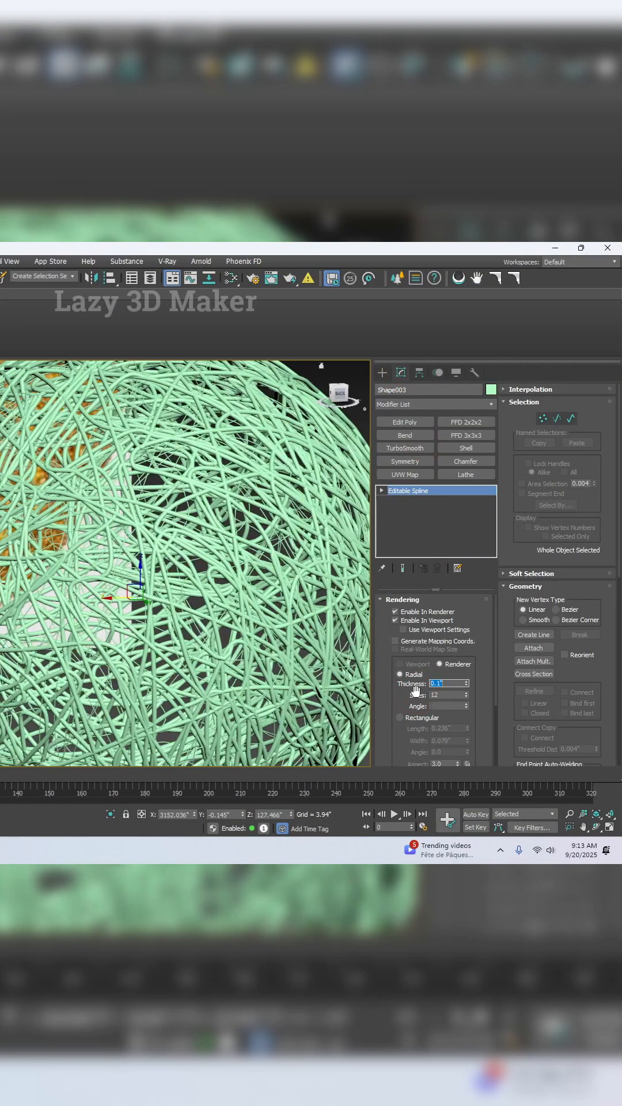
# Enter 0.25 as the spline rendering thickness
pyautogui.write('0.25')
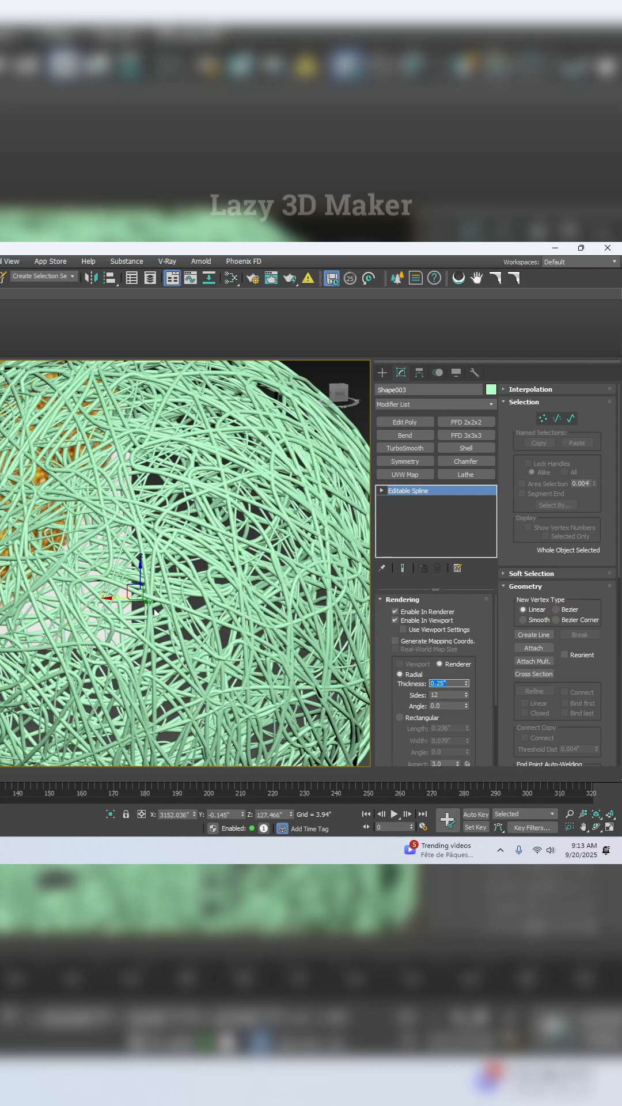